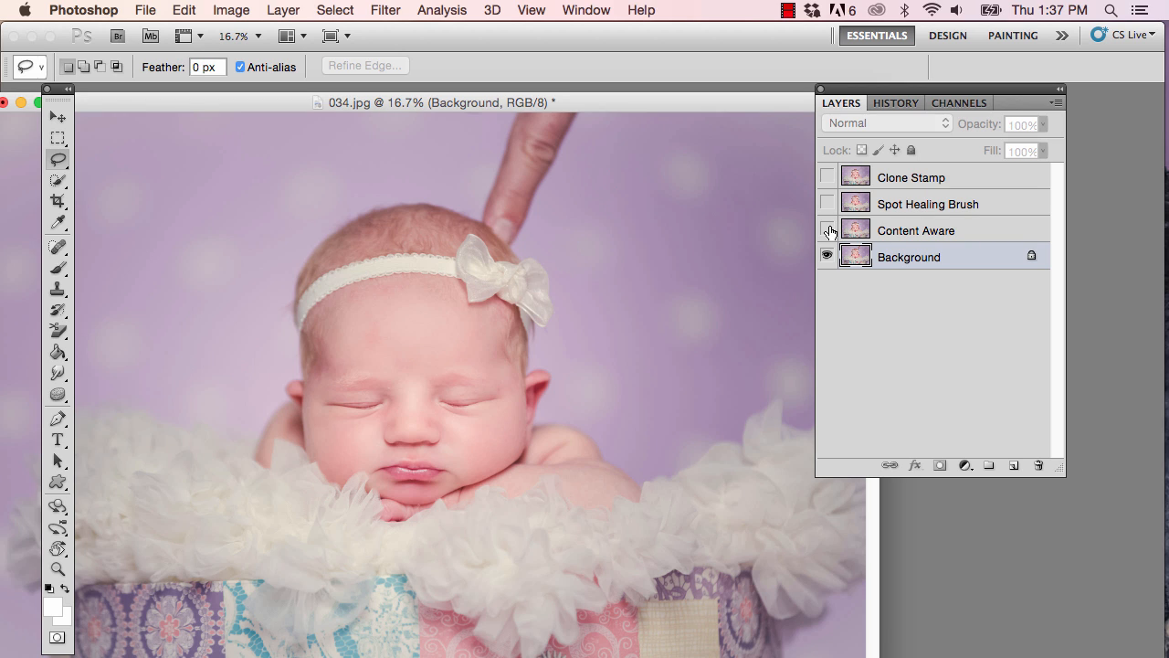
- Toggle visibility of the Content Aware and Spot Healing Brush layers to compare results
click(828, 229)
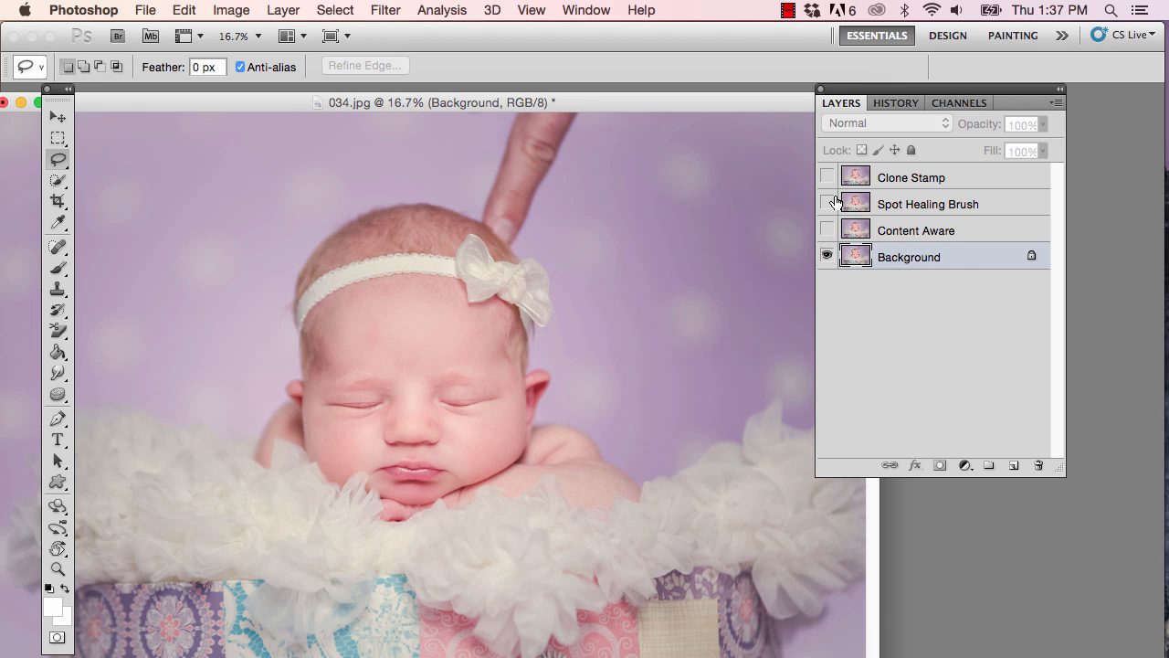
click(827, 204)
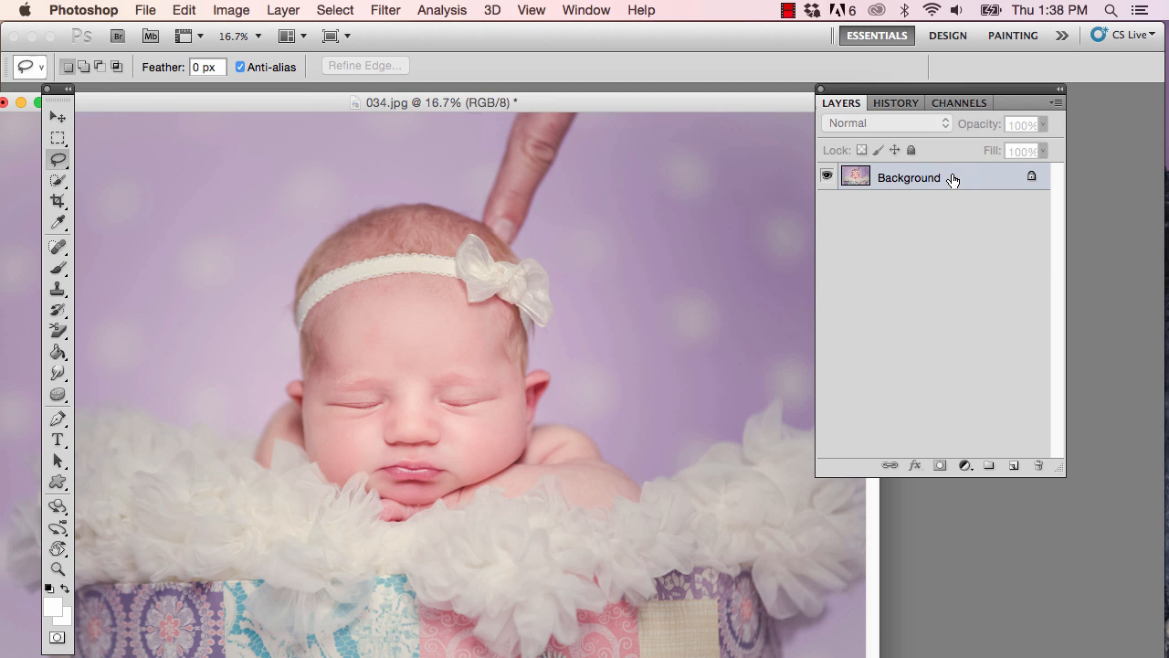
- Duplicate the Background into Layer 1 and flip it horizontally via Edit > Transform
key(cmd+j)
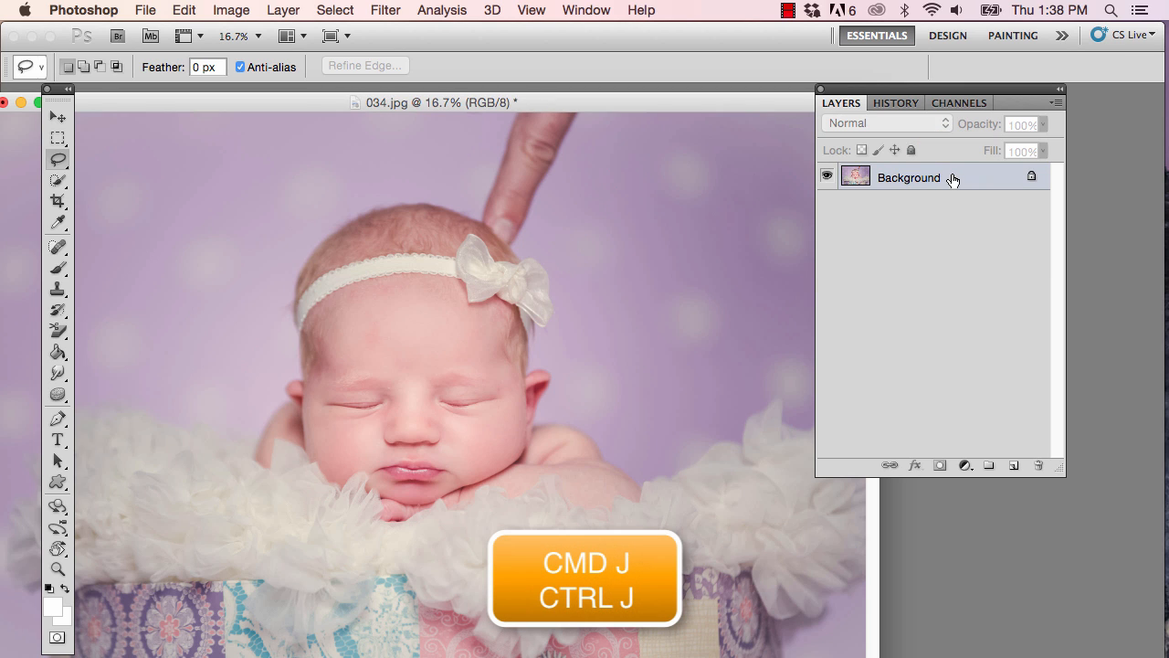
key(cmd+j)
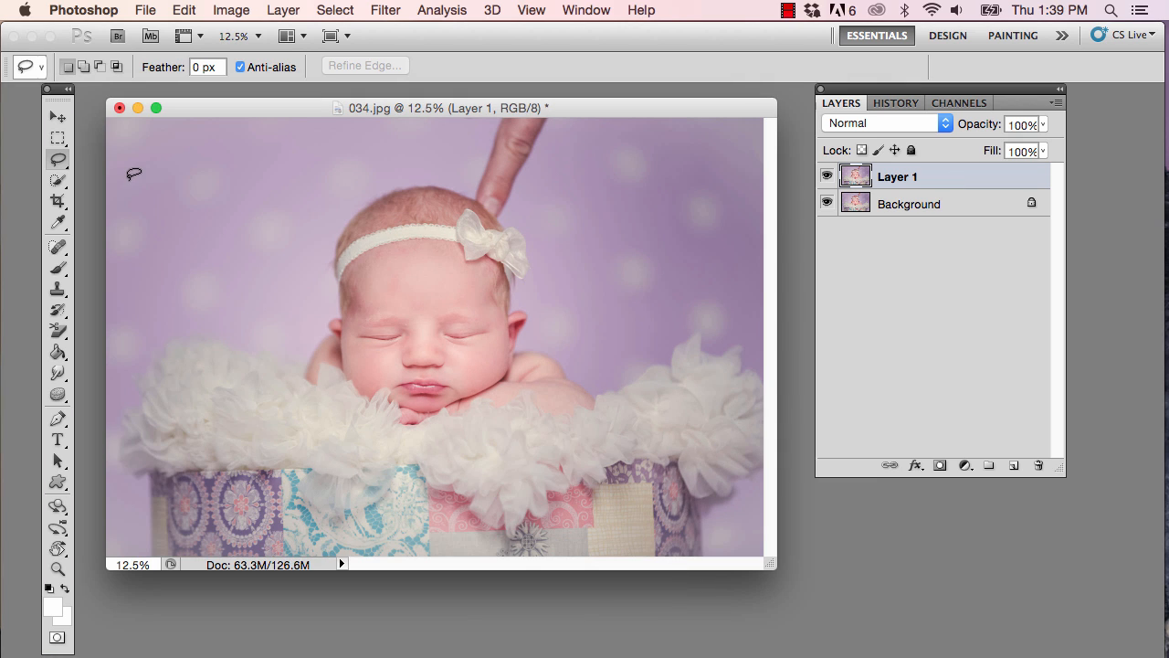
mouse_move(393, 174)
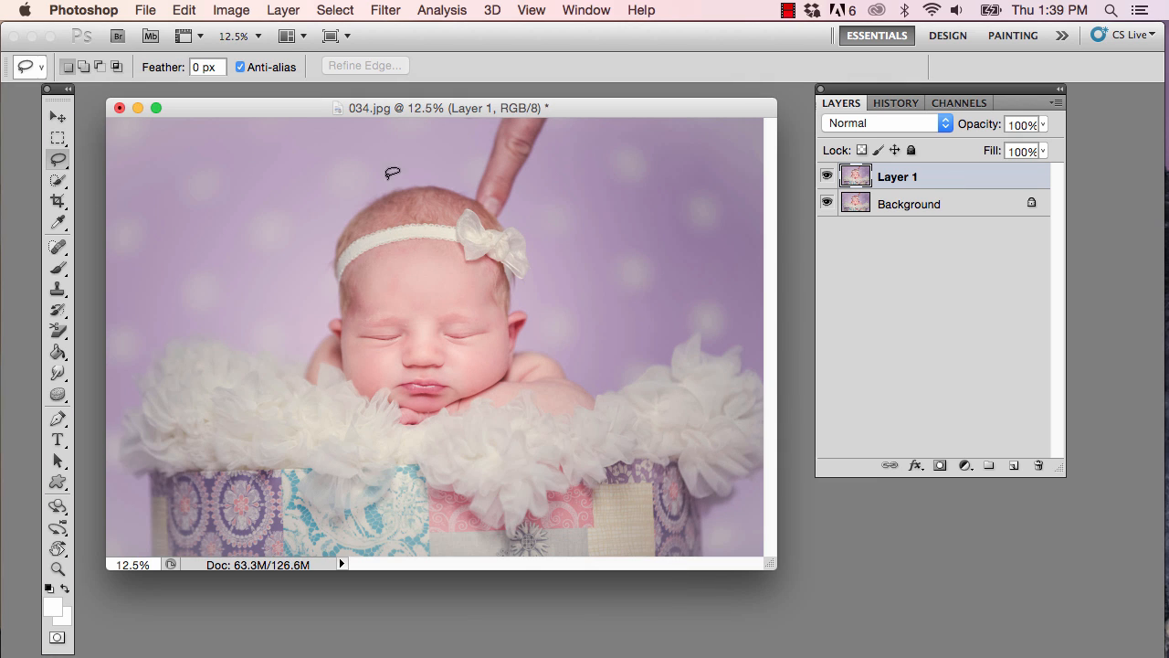
mouse_move(533, 176)
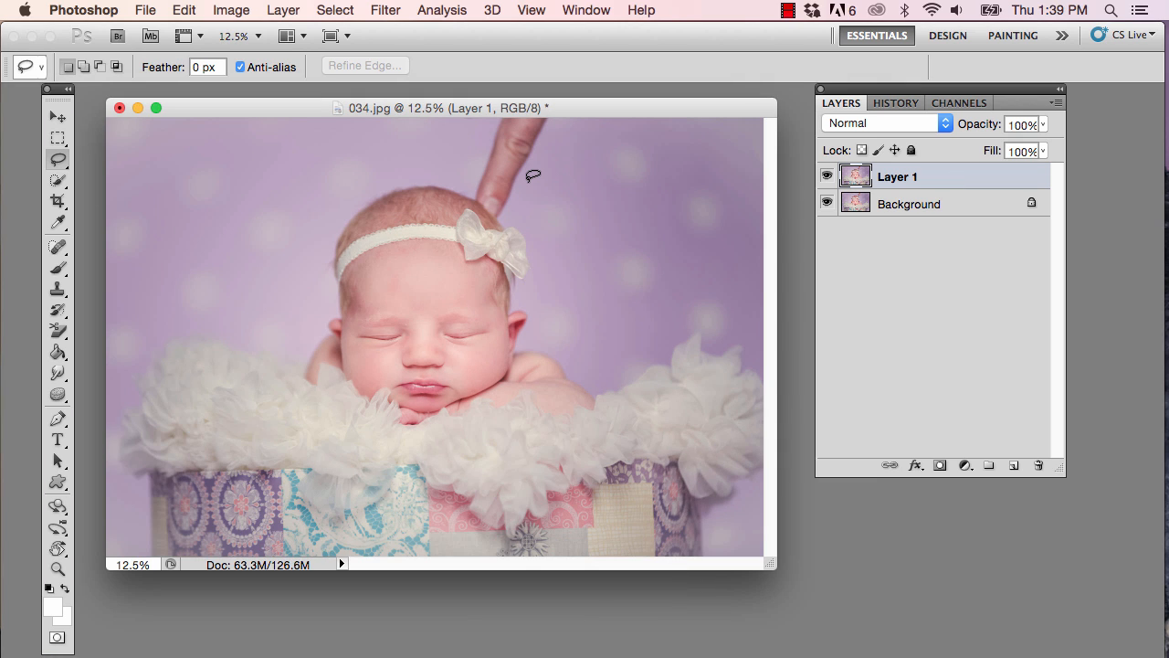
mouse_move(513, 184)
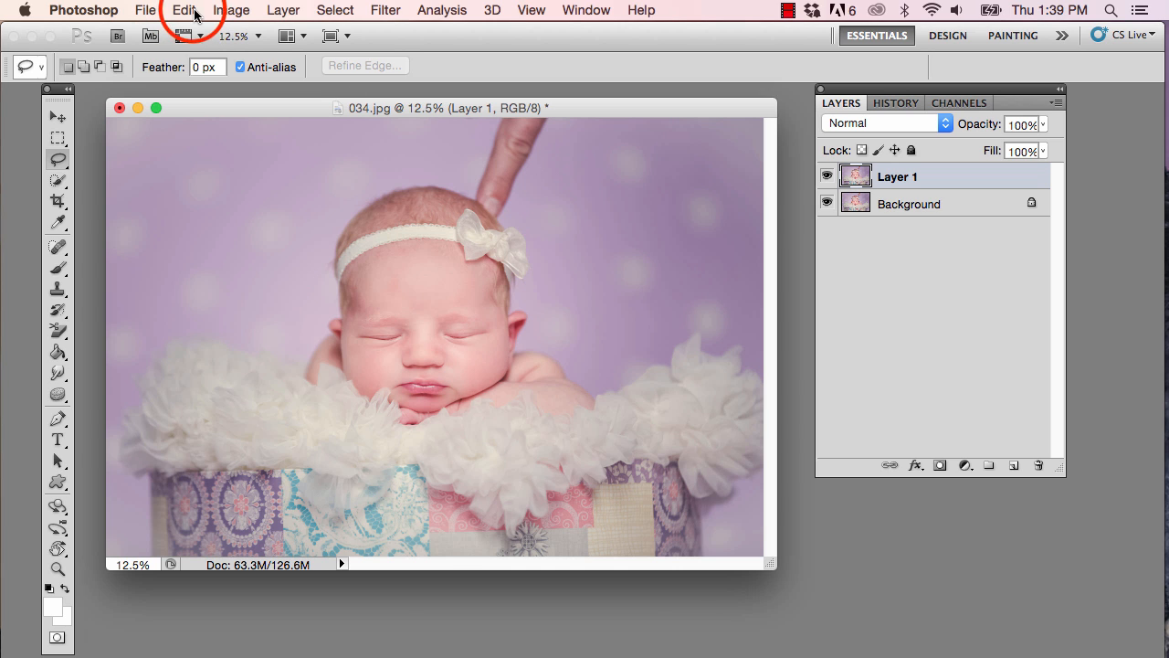
click(184, 10)
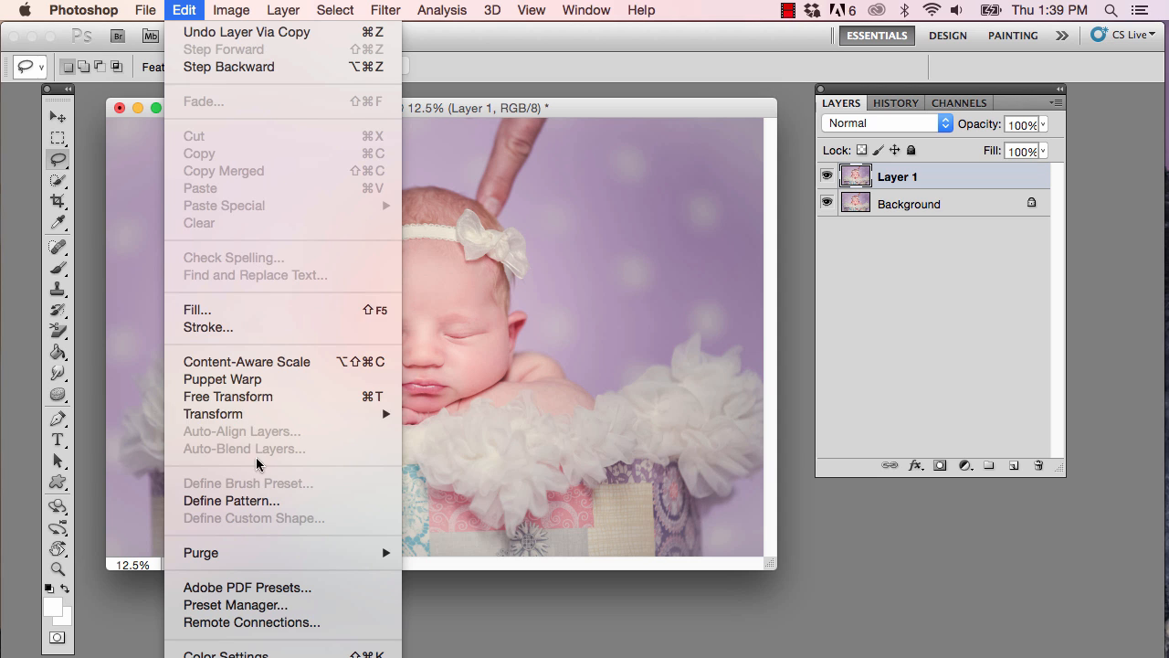
mouse_move(213, 413)
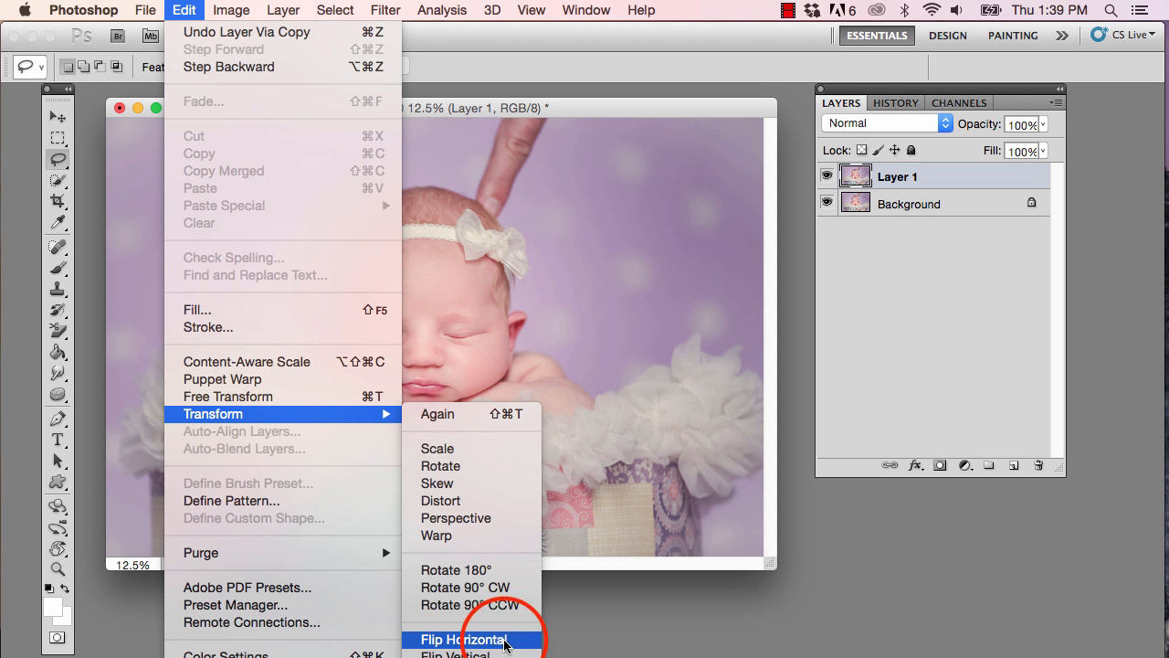
click(464, 639)
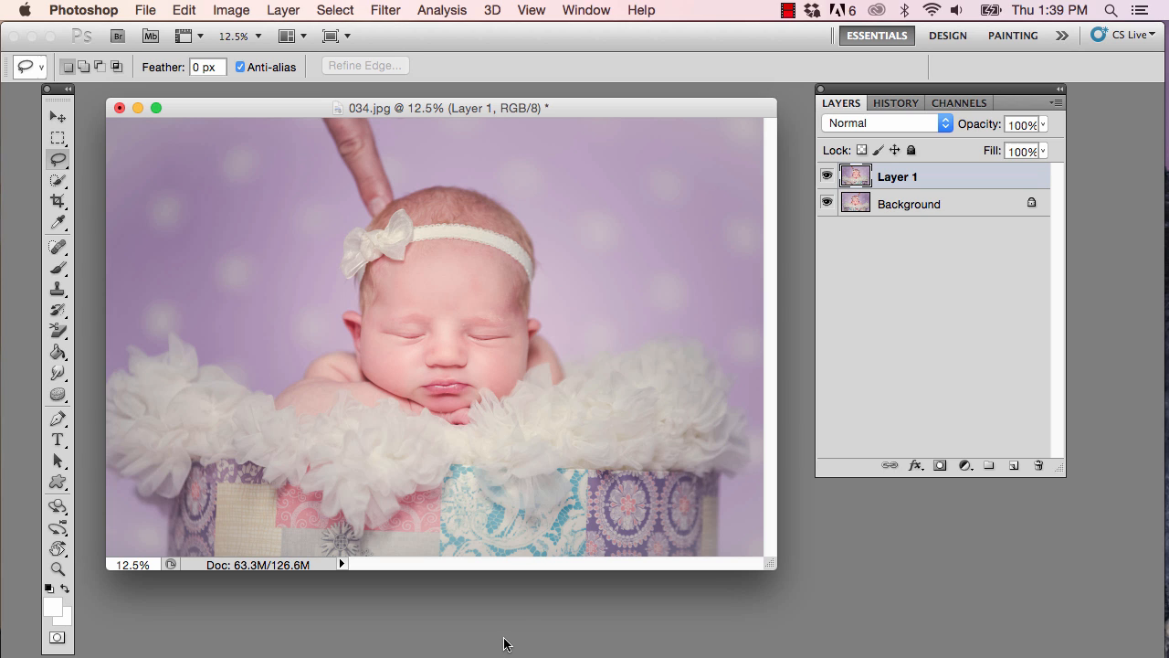
mouse_move(461, 612)
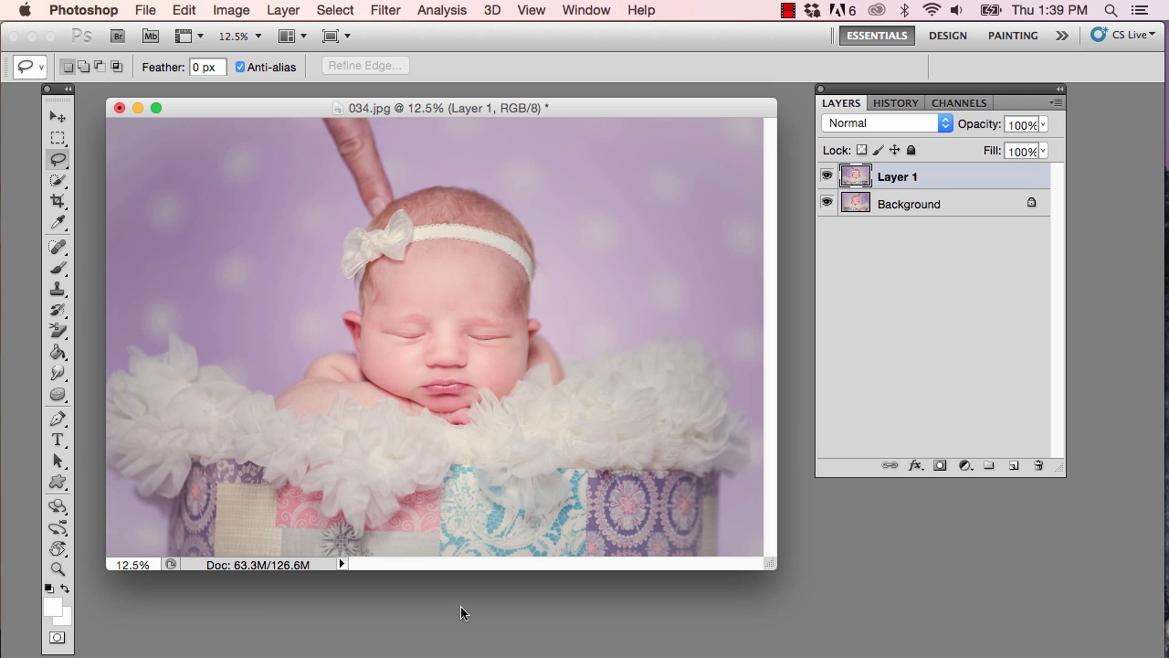
- Lower Layer 1 to 76% opacity and nudge it with the Move tool to align heads
click(1022, 125)
text(76)
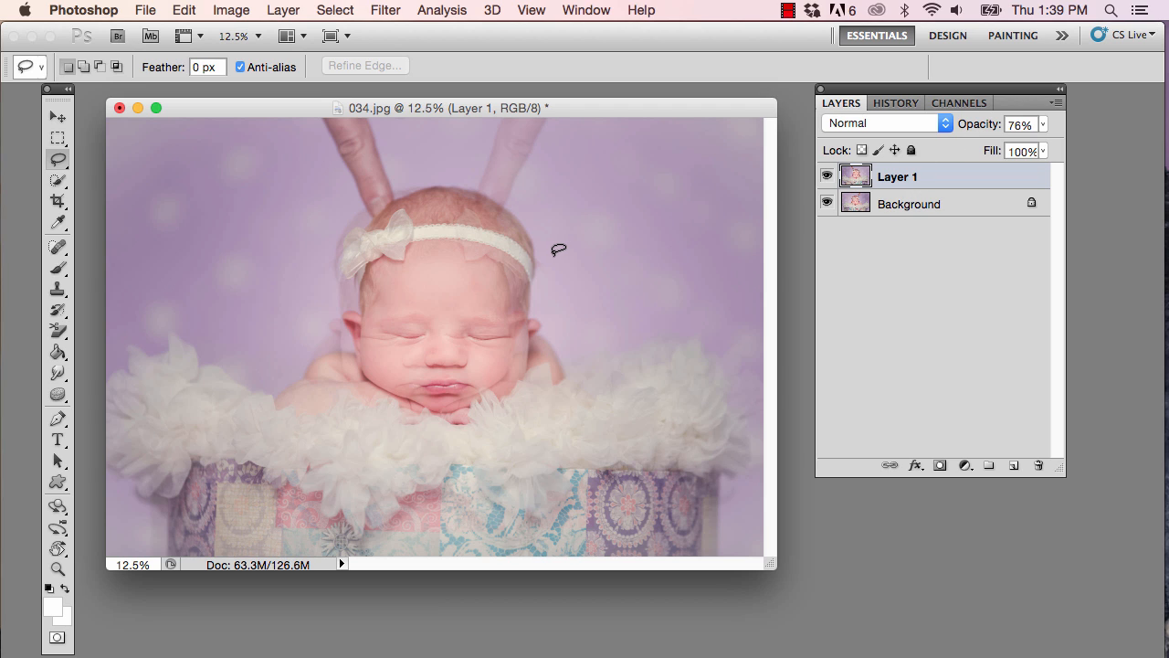
click(57, 116)
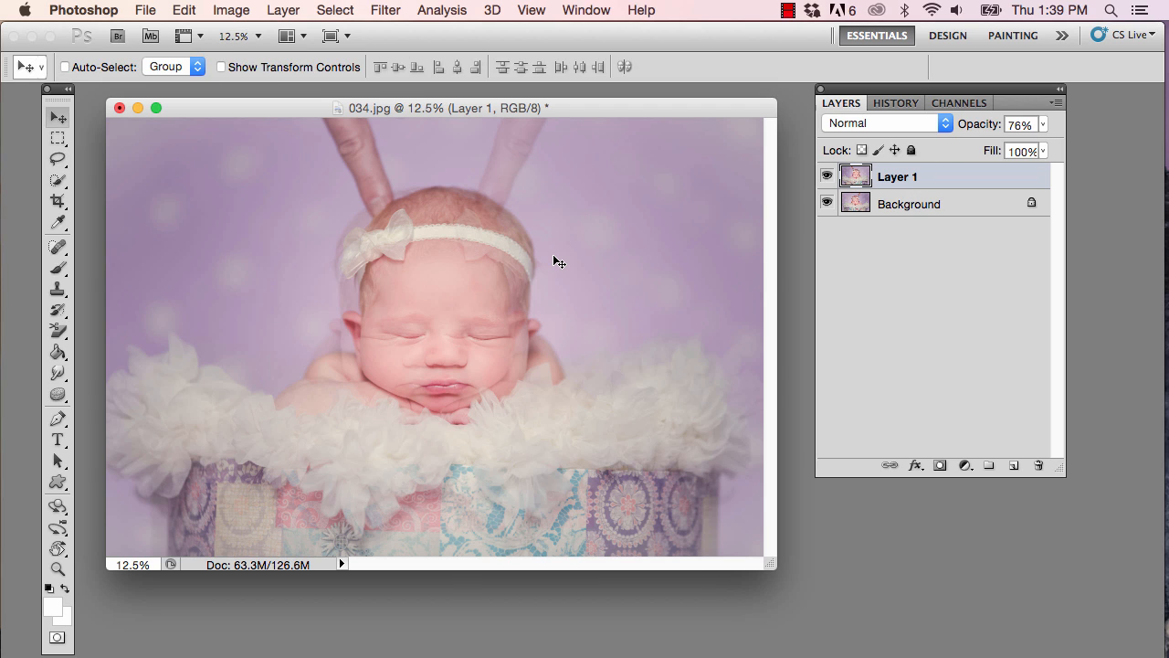
key(v)
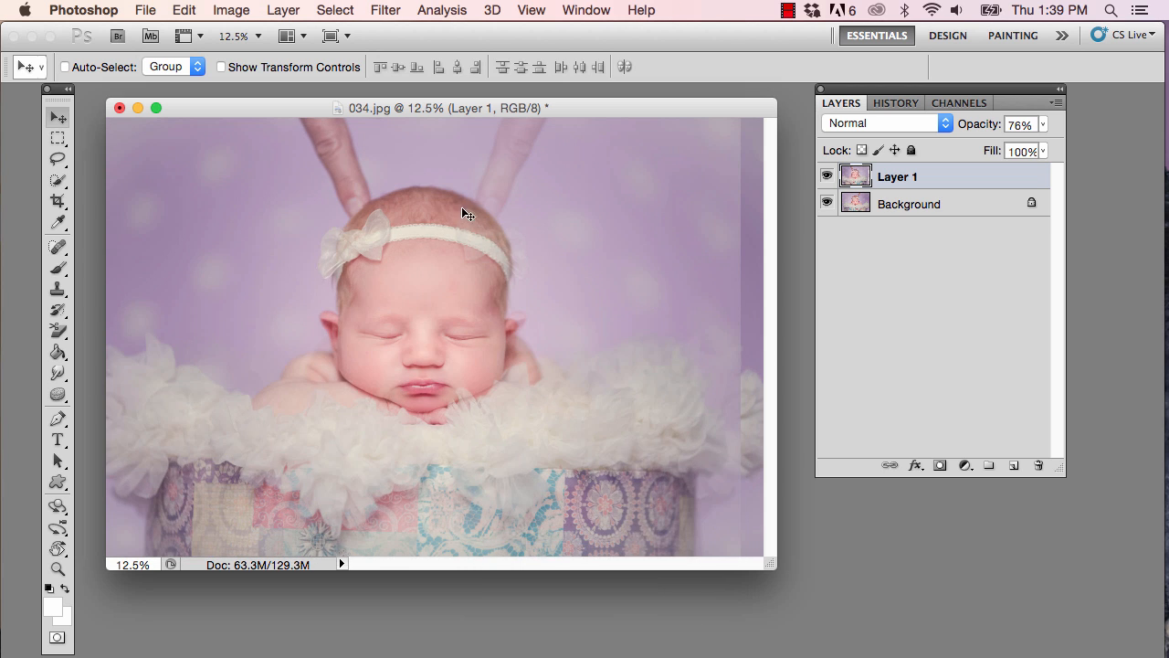
mouse_move(548, 263)
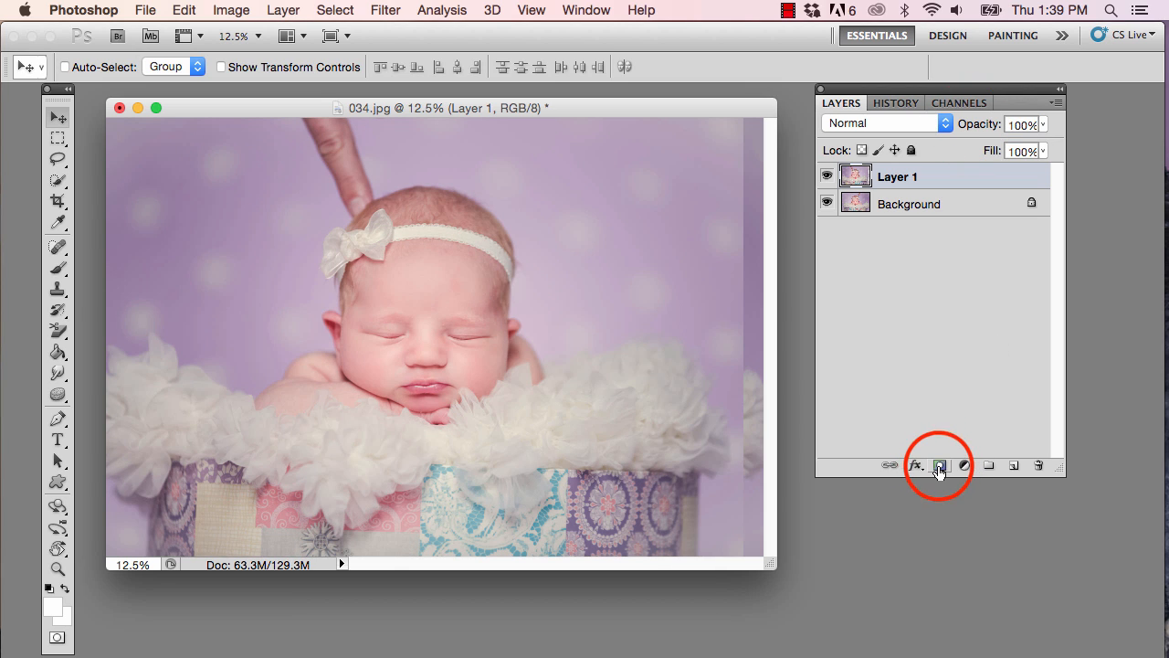
- Add a layer mask to Layer 1 and fill it with black to hide the copy
click(940, 466)
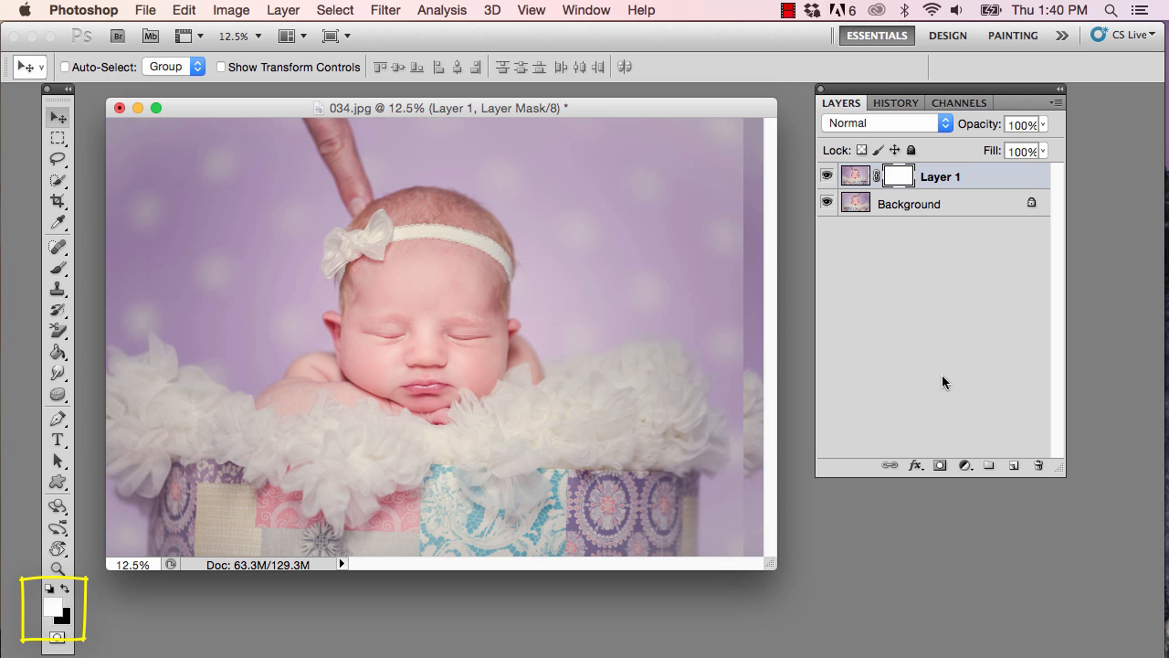
key(x)
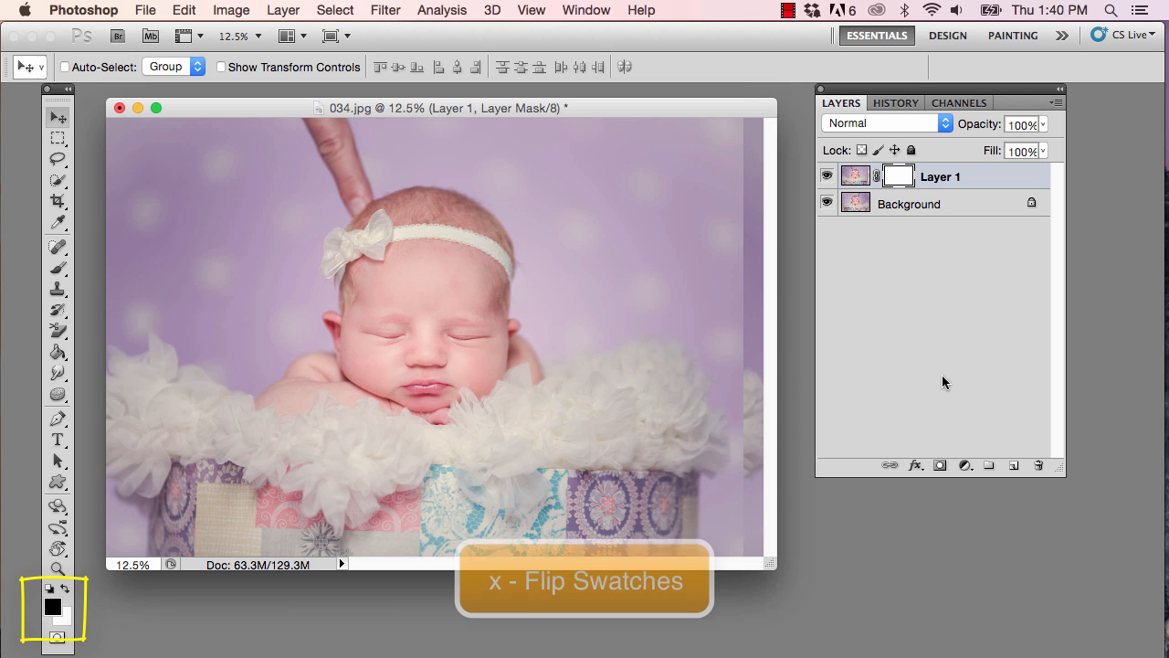
key(x)
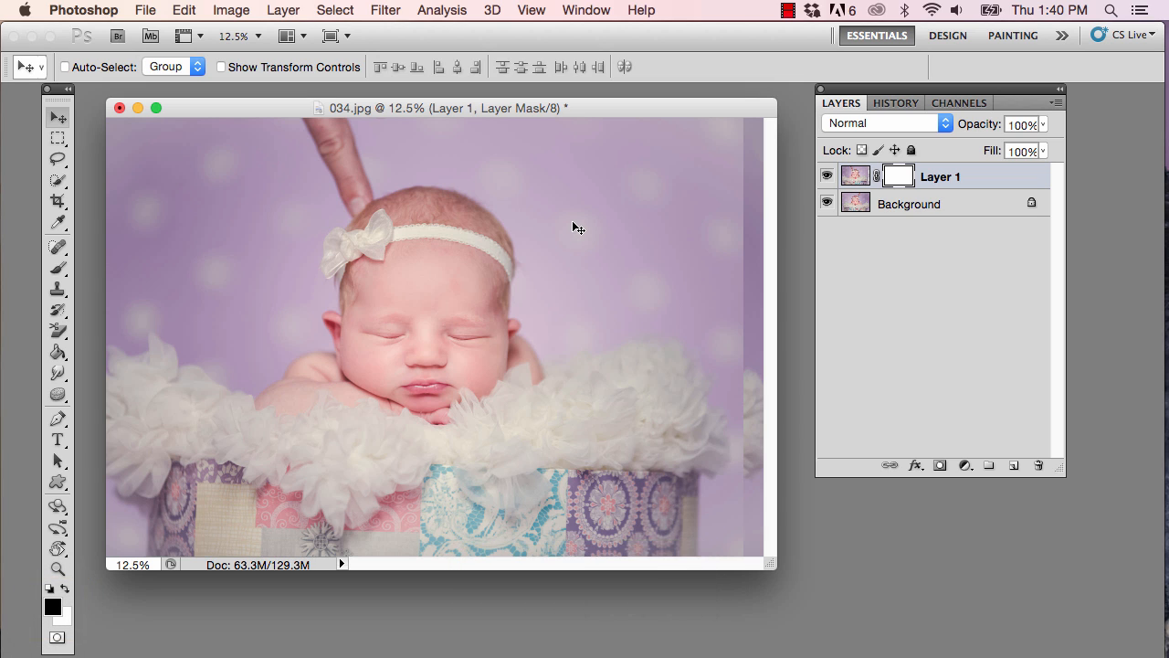
key(g)
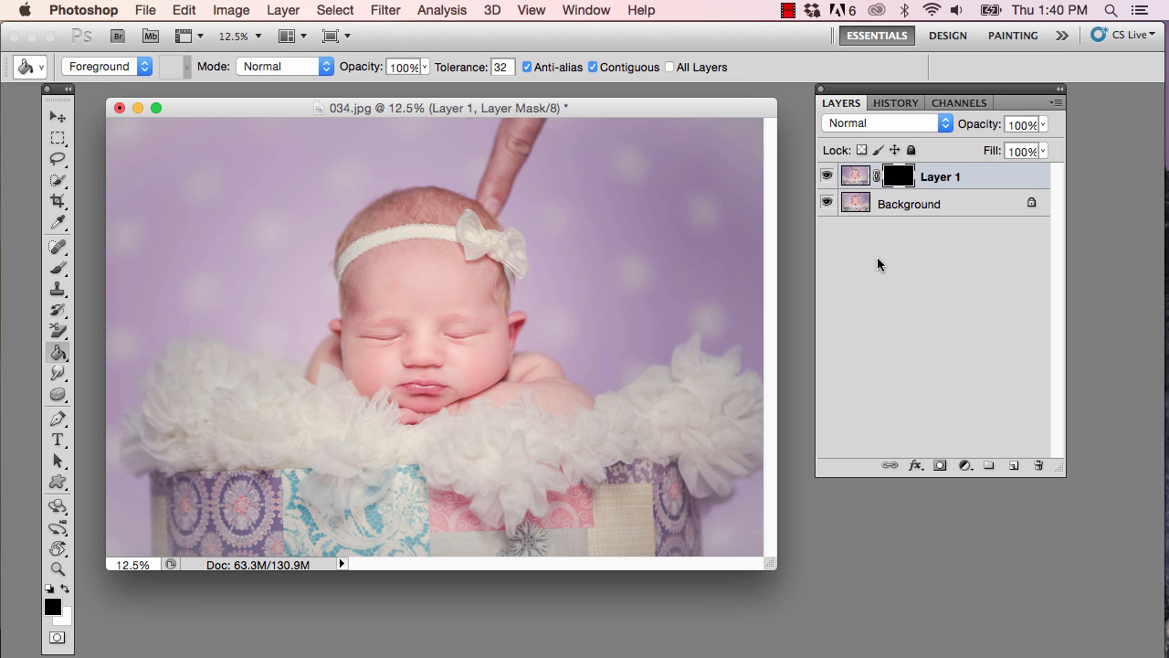
- Paint white on the mask with a smaller 100%-flow brush over the finger
key(b)
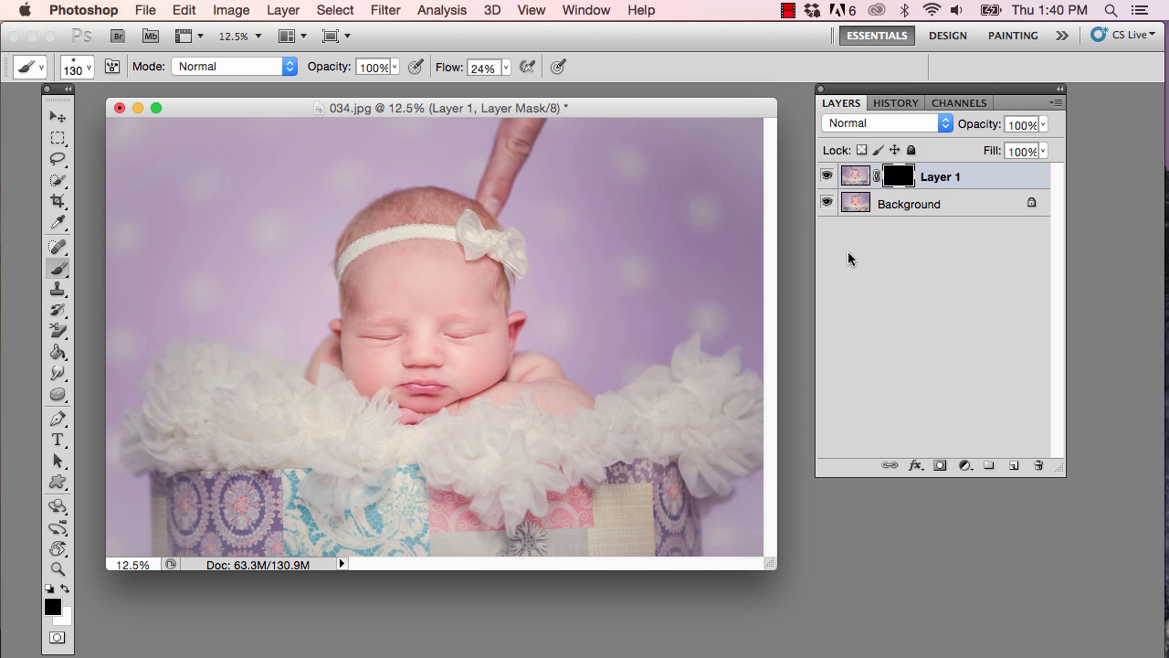
key(x)
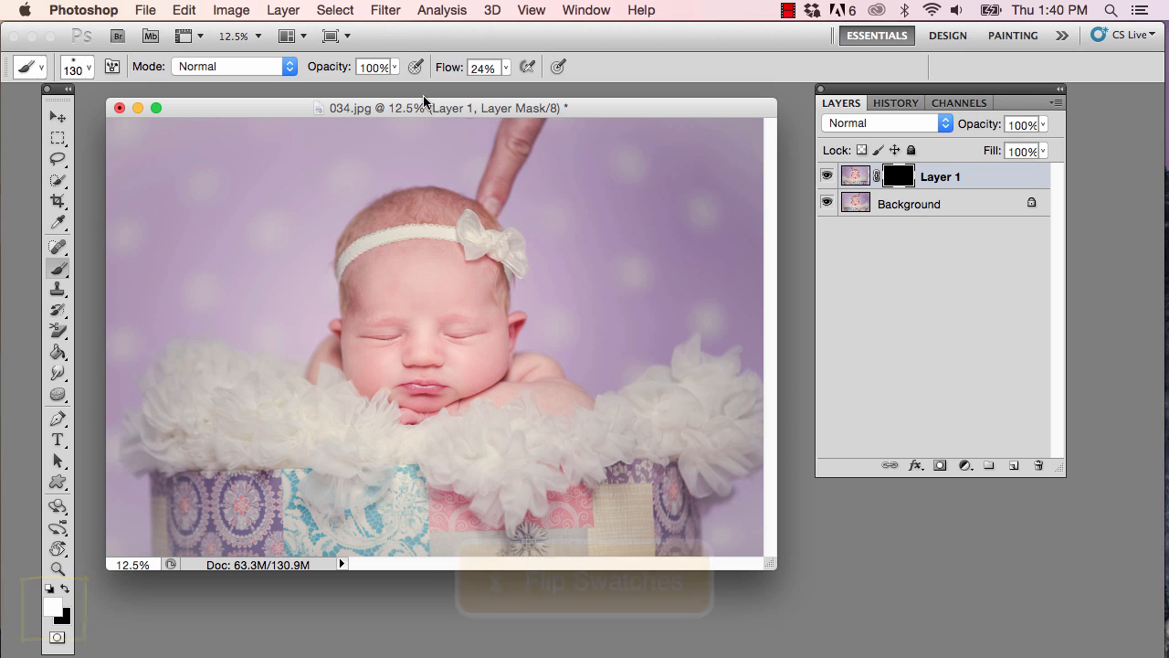
click(484, 67)
text(100)
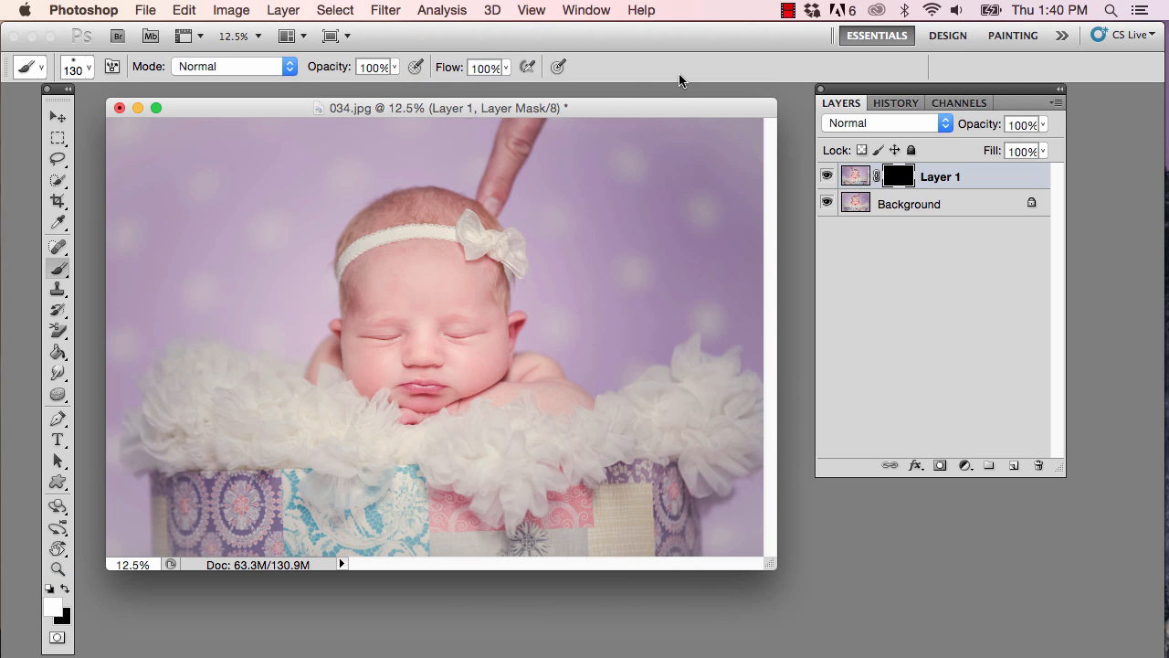
mouse_move(631, 178)
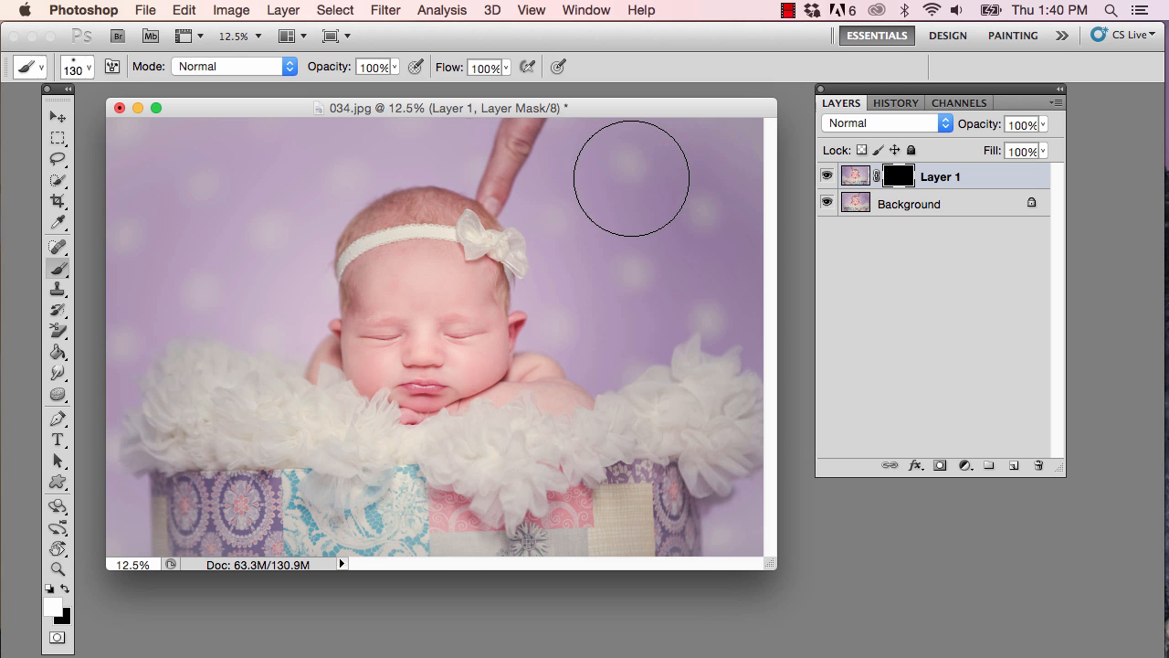
key([)
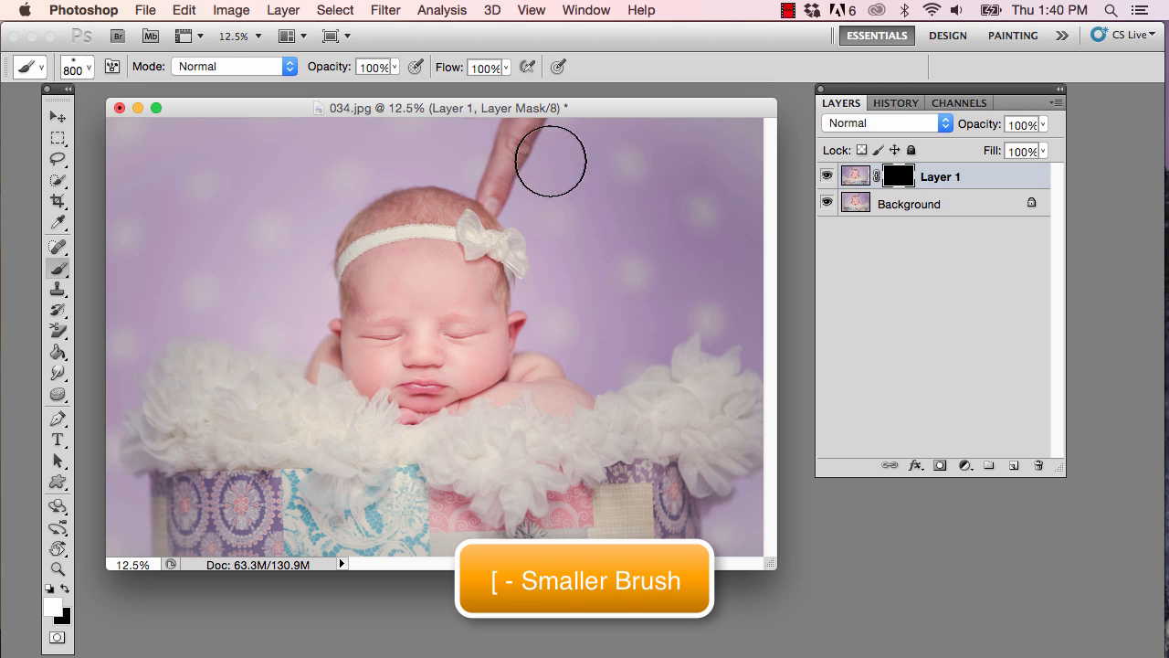
key([)
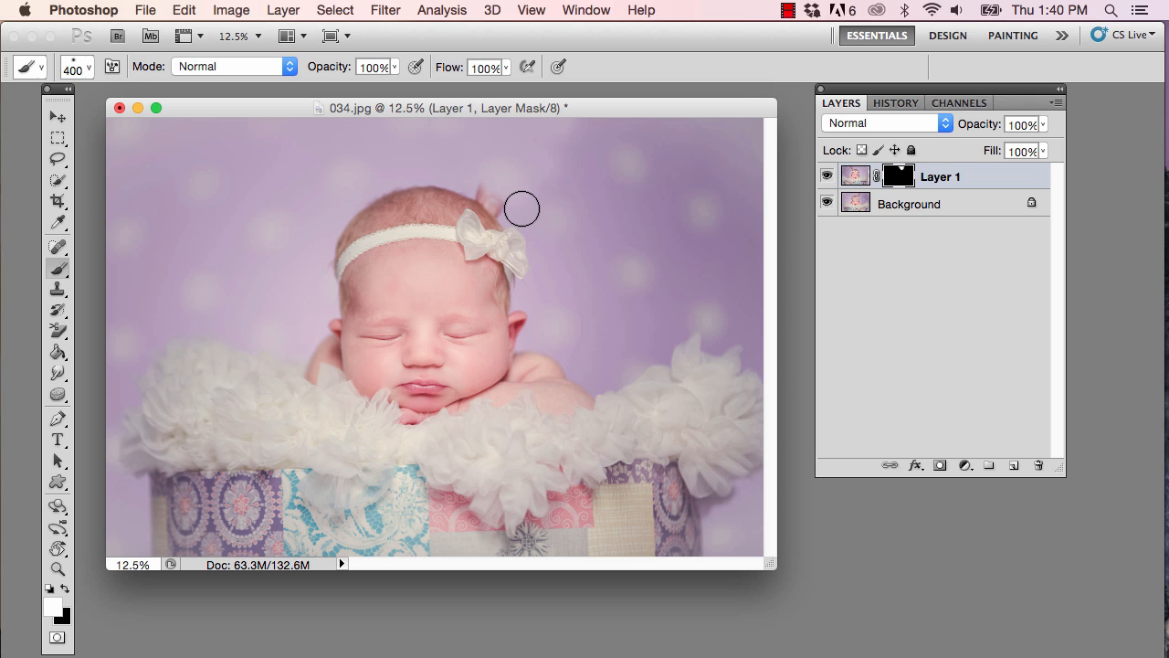
mouse_move(519, 202)
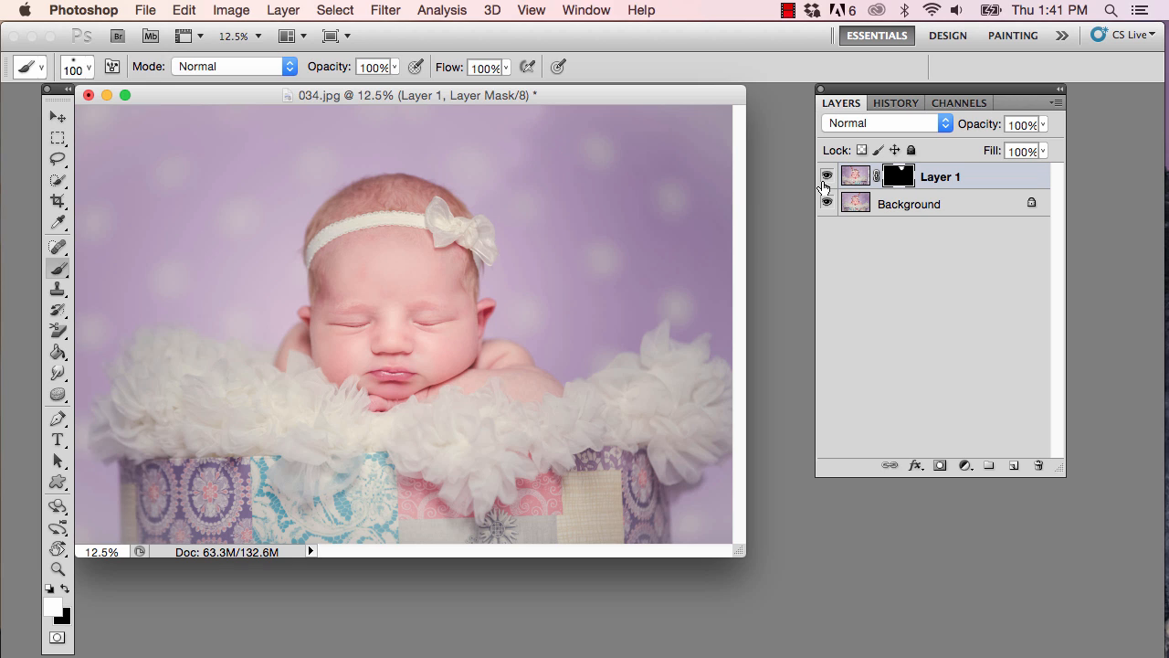
mouse_move(526, 142)
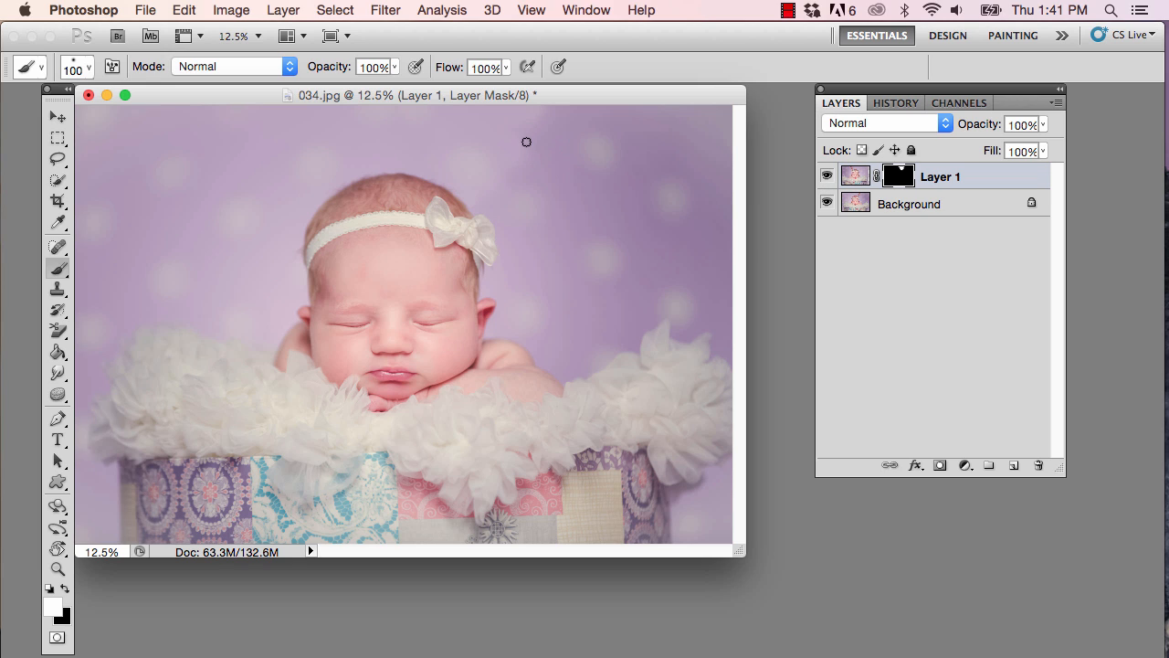
mouse_move(439, 135)
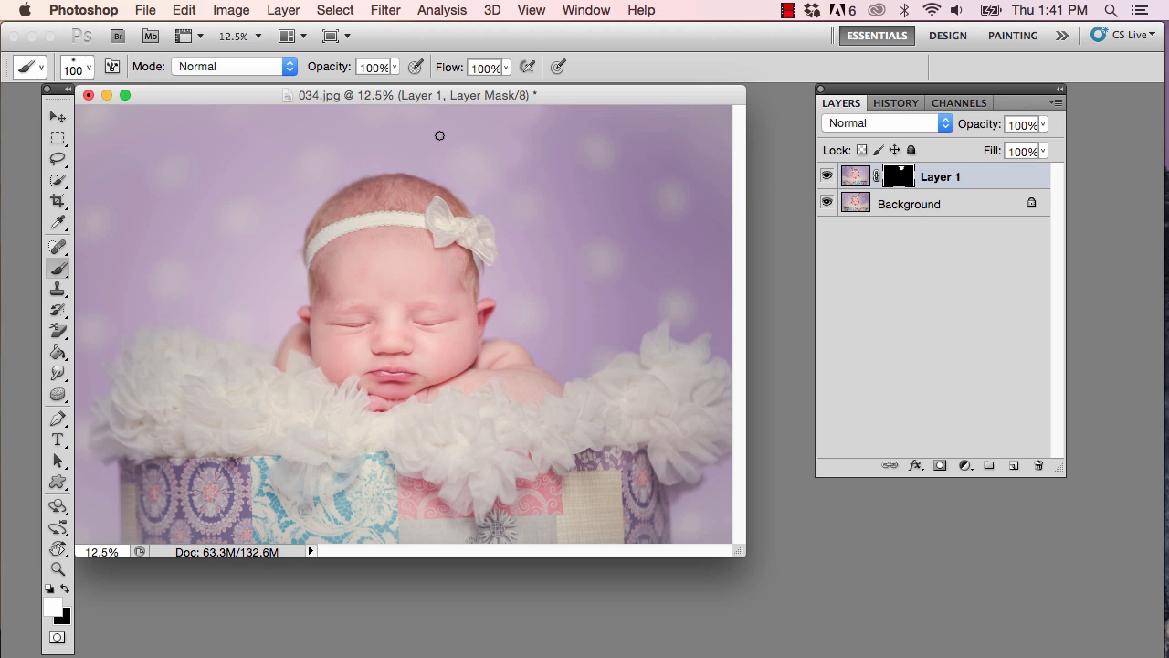
mouse_move(541, 154)
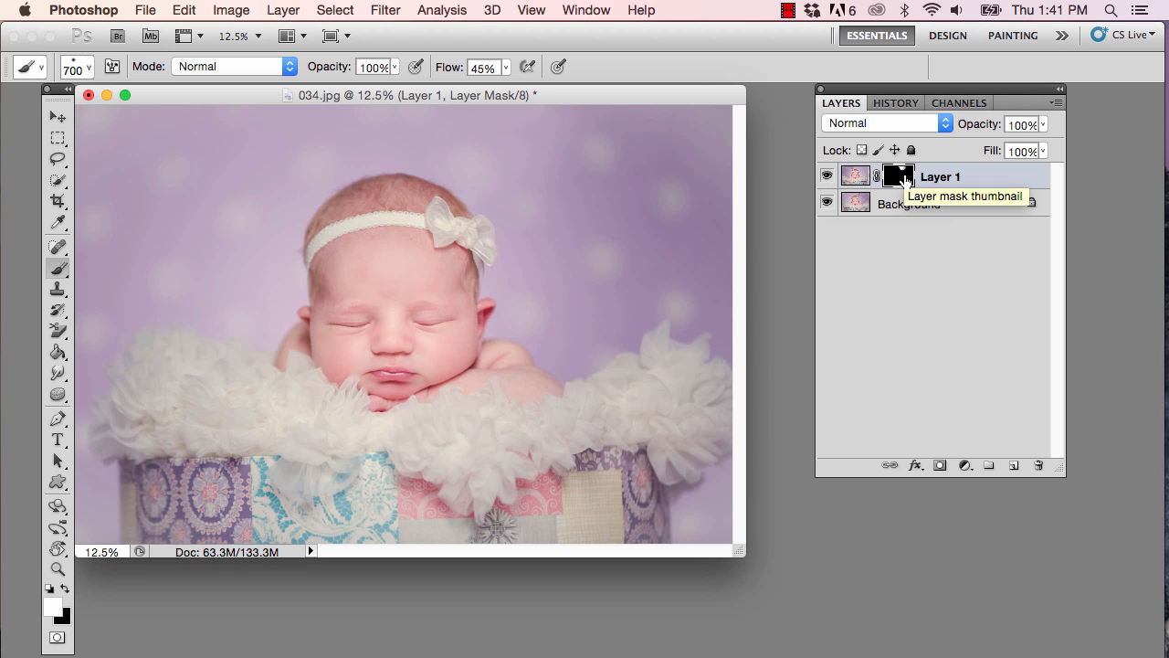
- Option-click Layer 1's mask thumbnail to view the black mask with its white patch
click(897, 175)
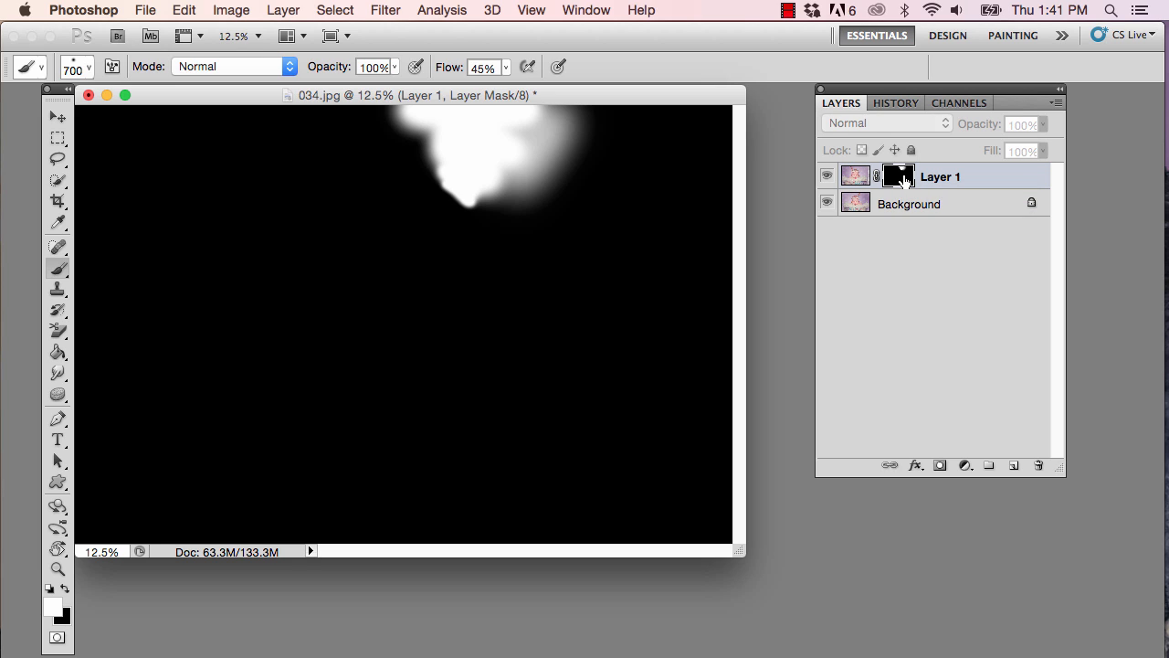
mouse_move(903, 181)
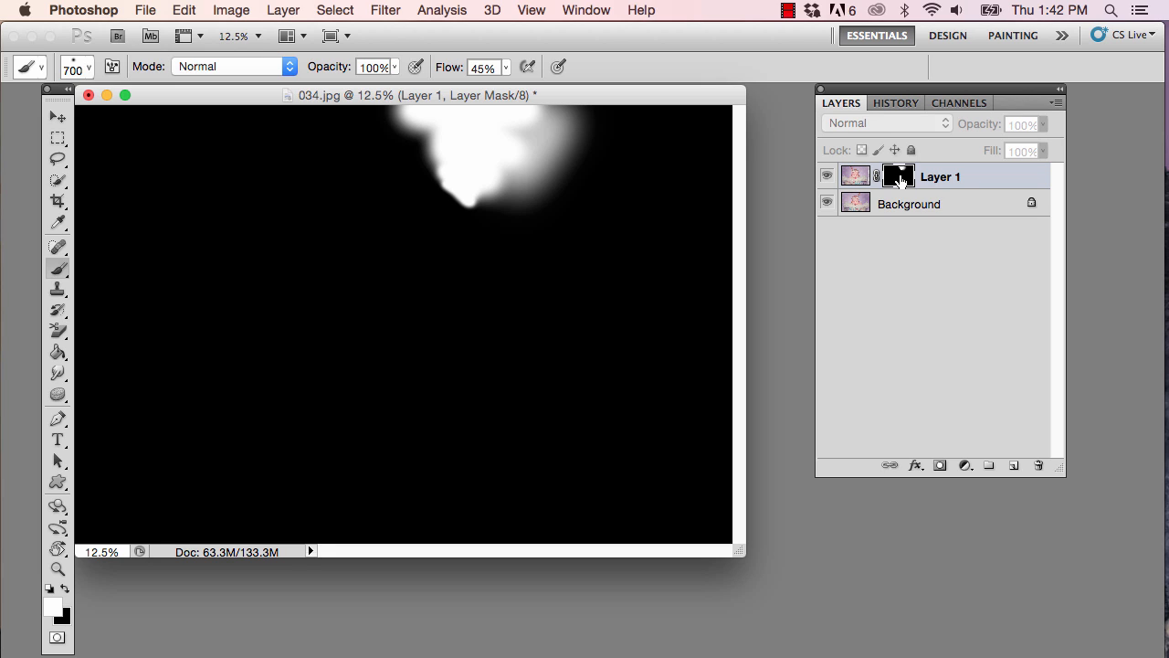
mouse_move(900, 182)
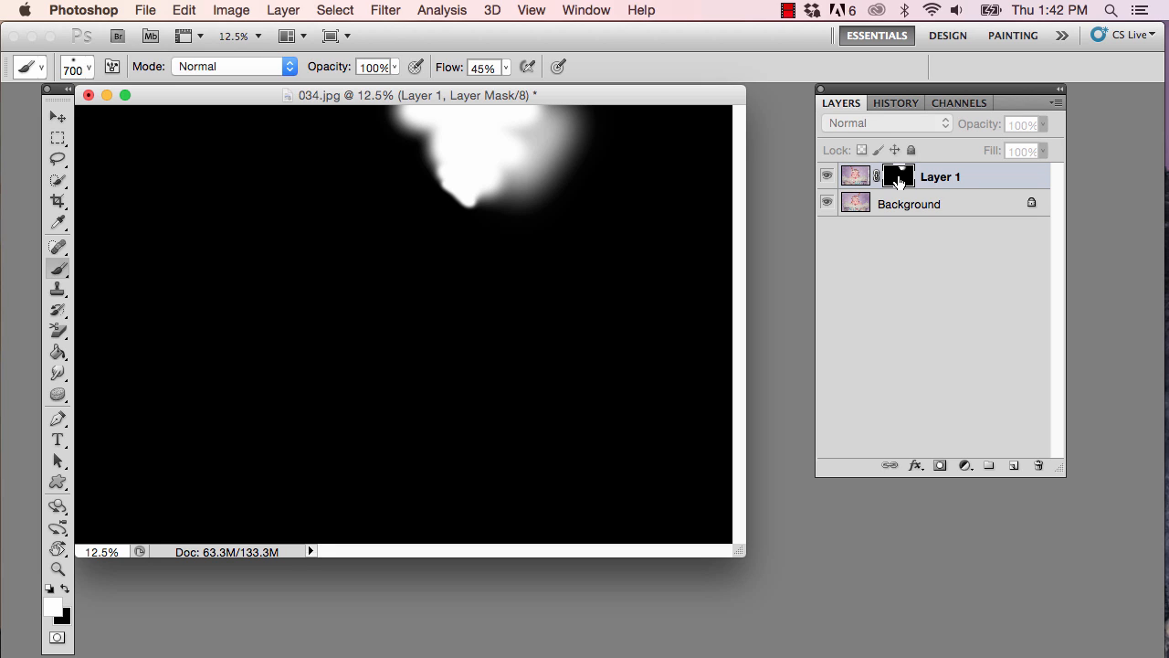